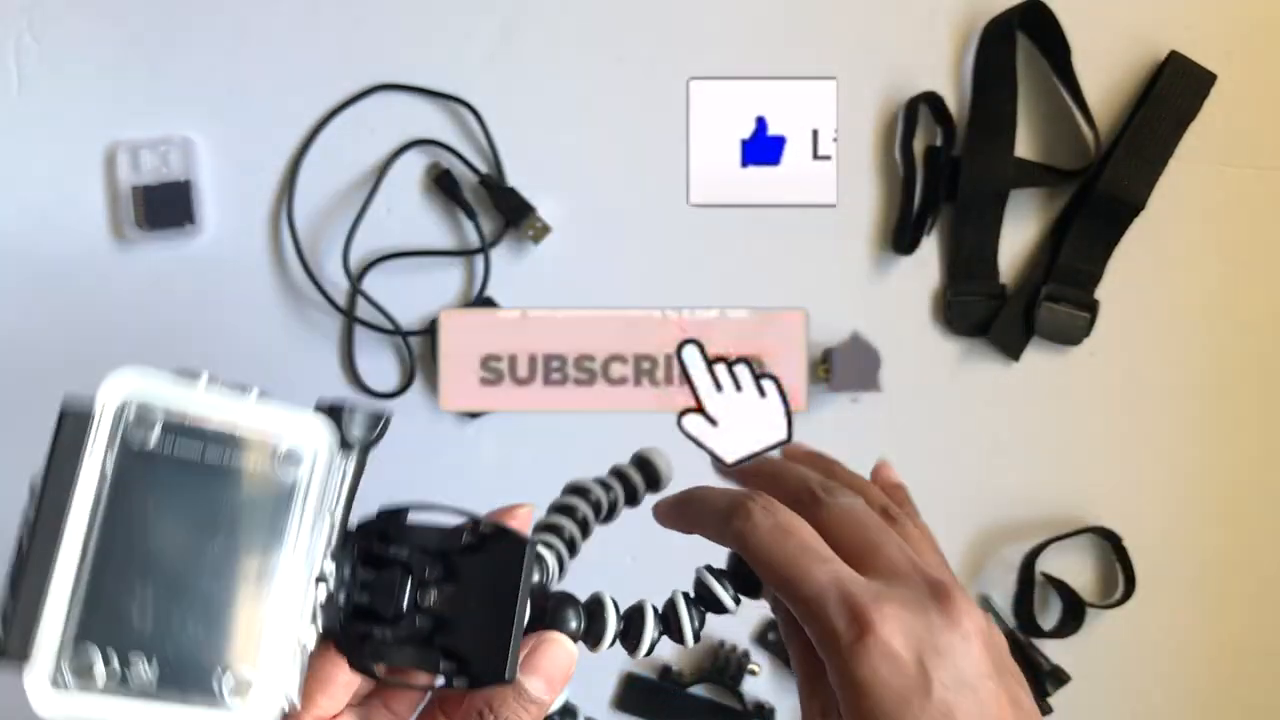
{"action": "left_click", "coordinate": [625, 375]}
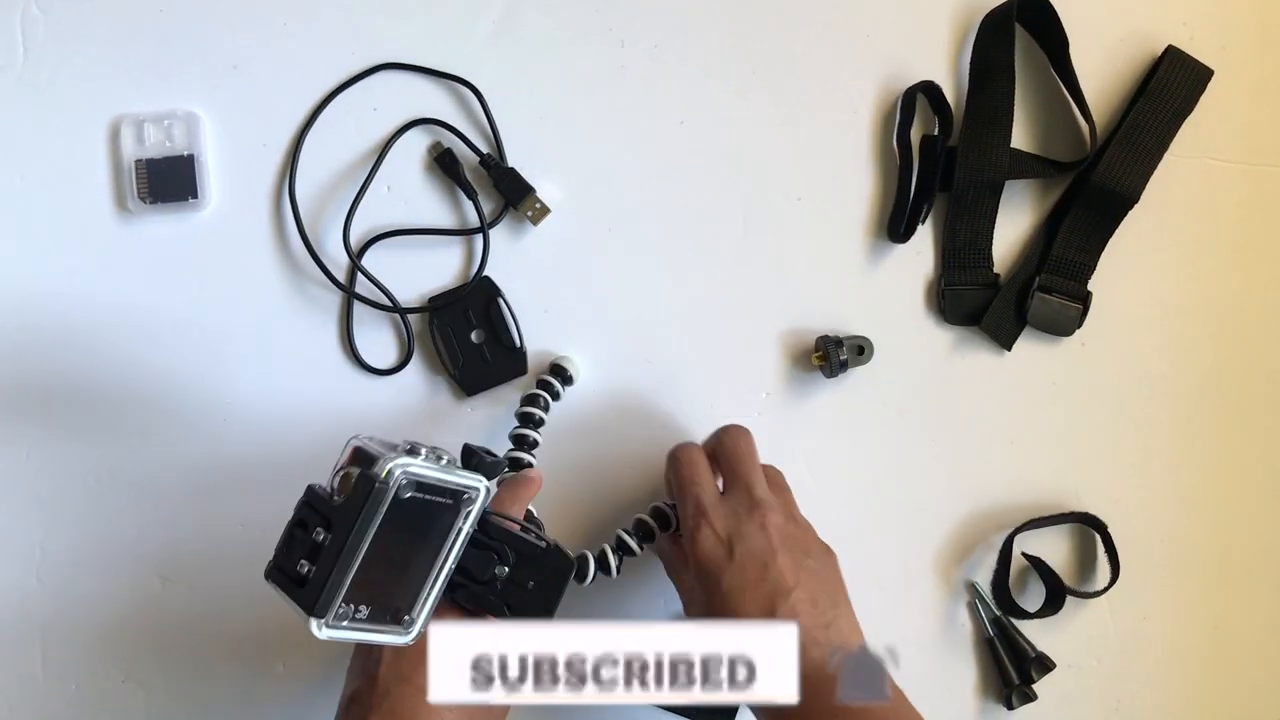